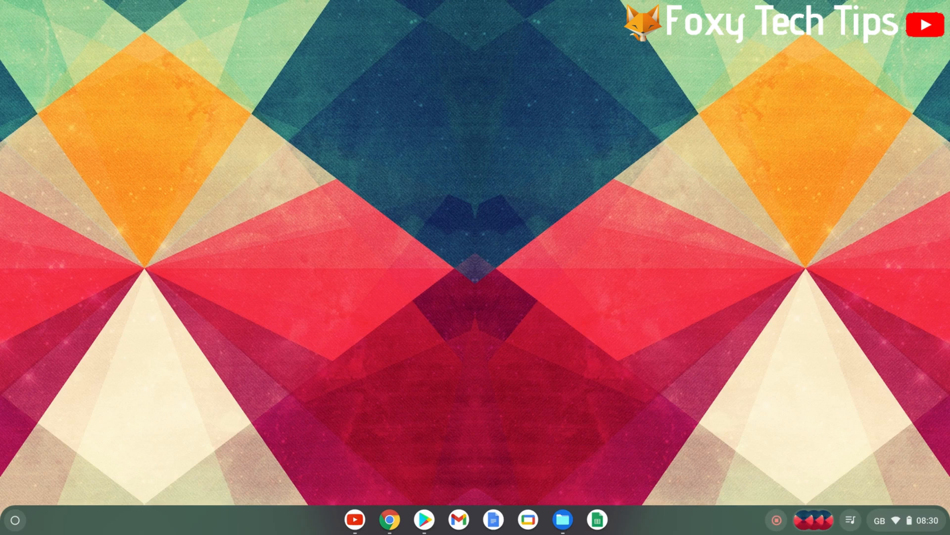
{"action": "mouse_move", "coordinate": [535, 251]}
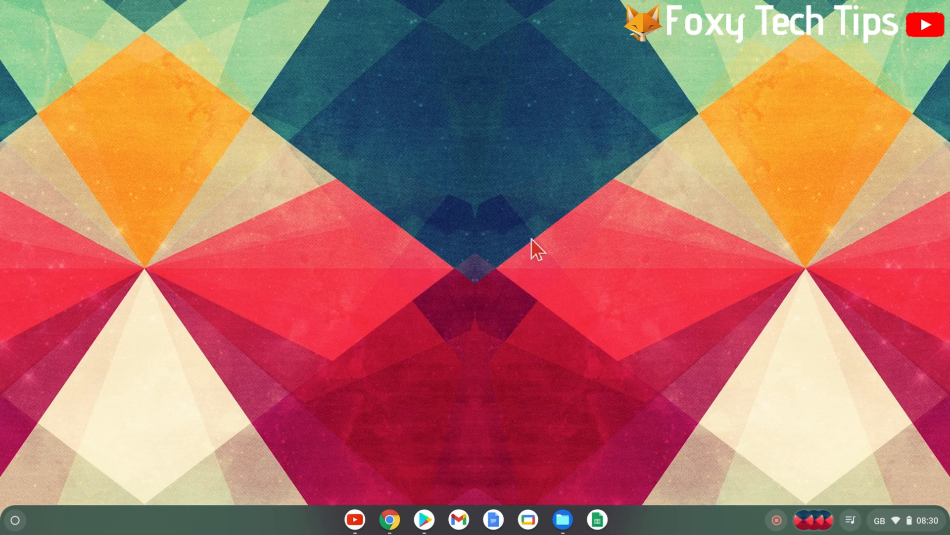
- Bring up Chrome on the Foxy Tech Tips YouTube channel and right-click the page for its context menu
{"action": "right_click", "coordinate": [535, 251]}
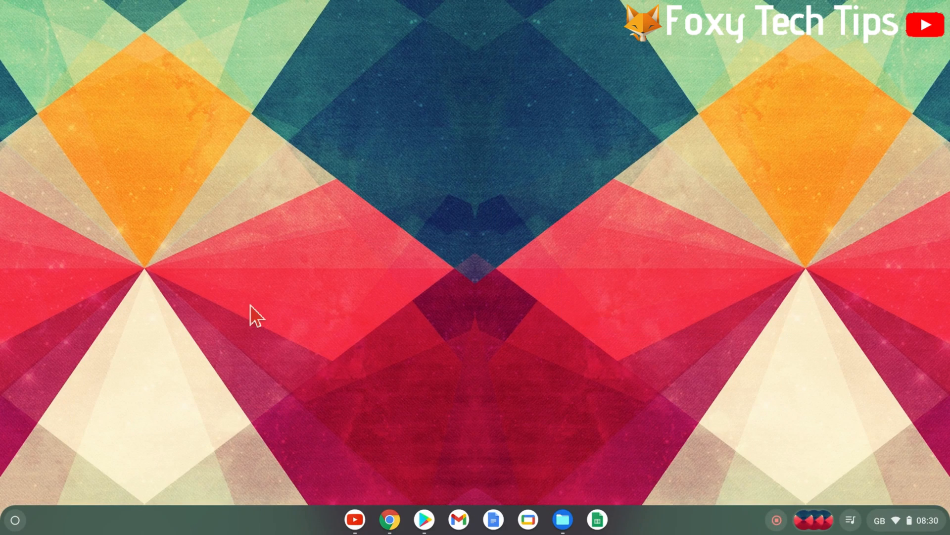
{"action": "mouse_move", "coordinate": [31, 525]}
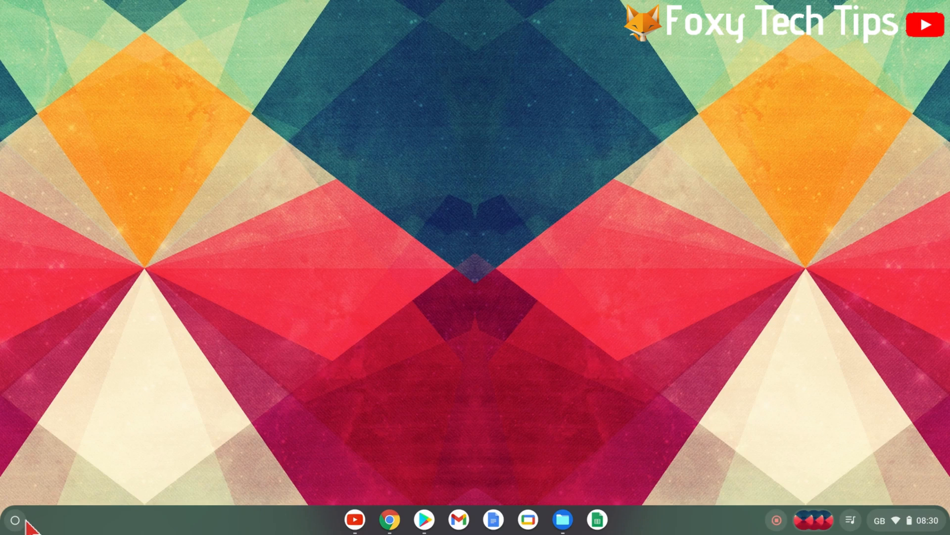
{"action": "left_click", "coordinate": [390, 520]}
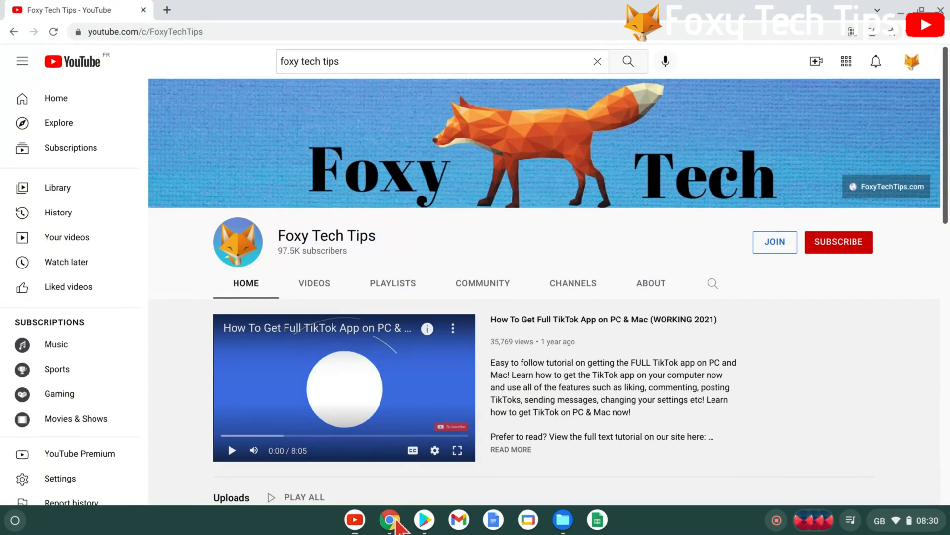
{"action": "right_click", "coordinate": [443, 263]}
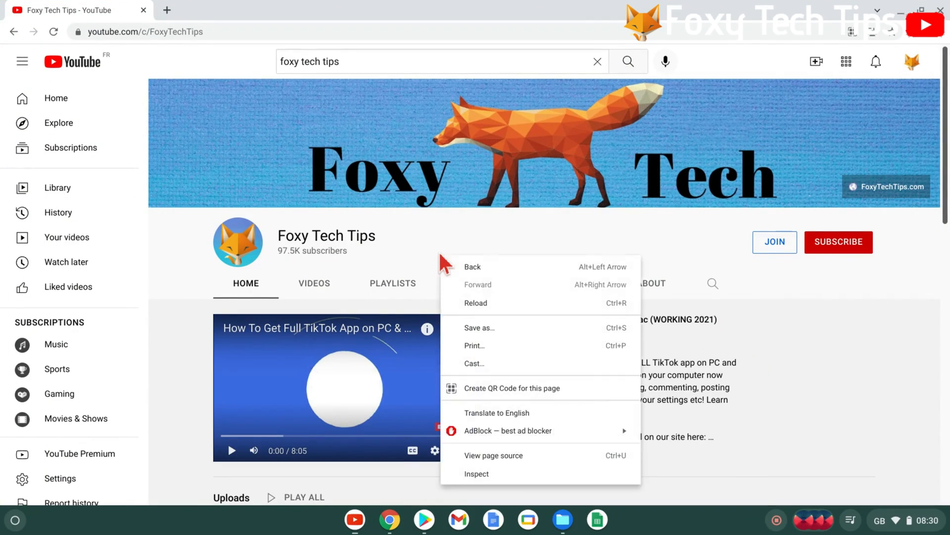